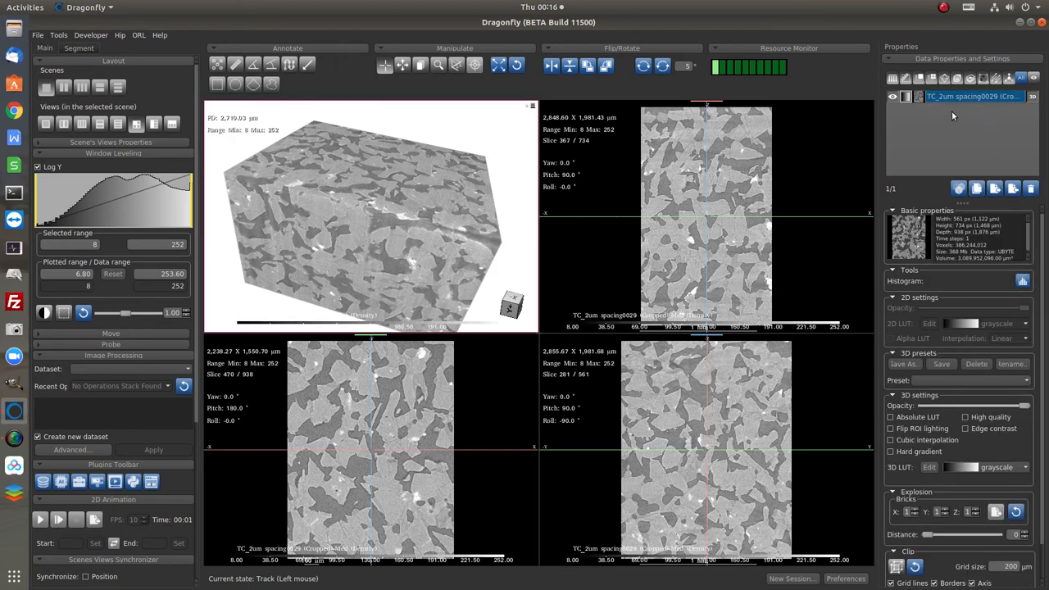
mouse_move(700, 208)
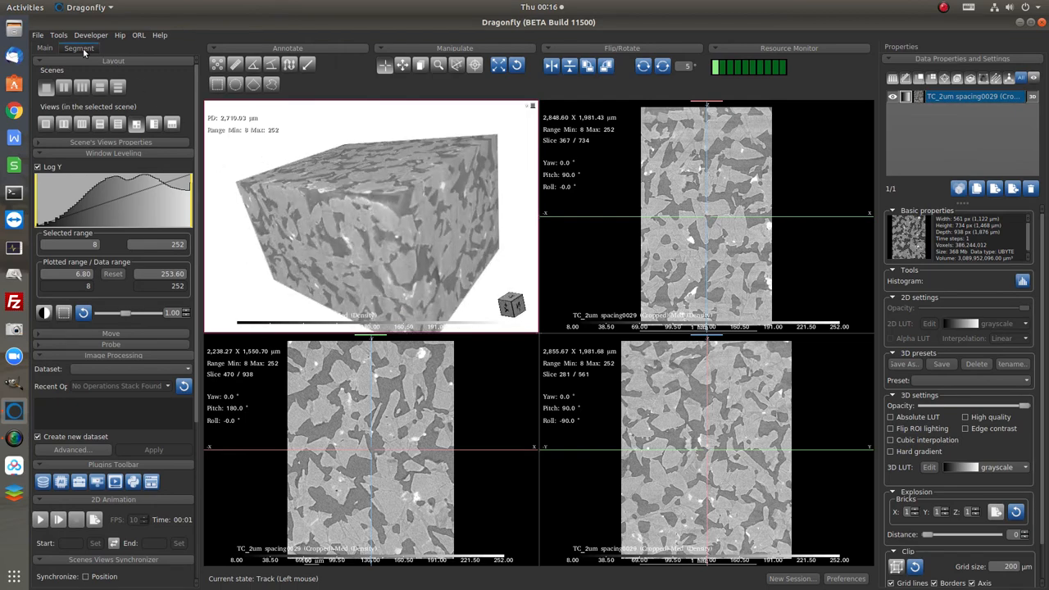
Switch to the Segment tab so the ROI Tools panel appears.
left_click(79, 48)
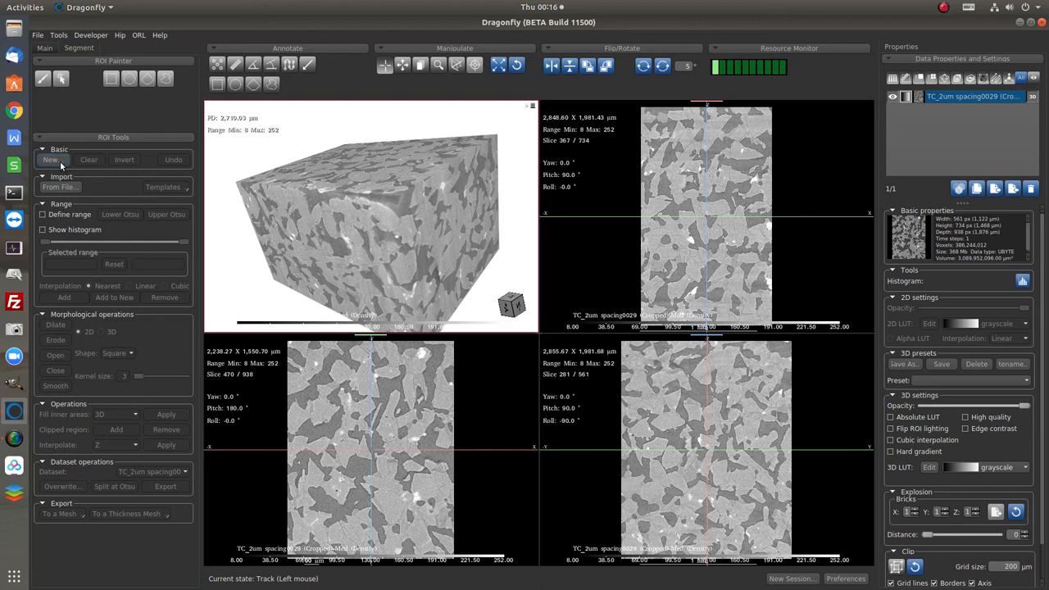
Create a new empty region of interest named 'Pore' on the cropped CT dataset.
left_click(50, 159)
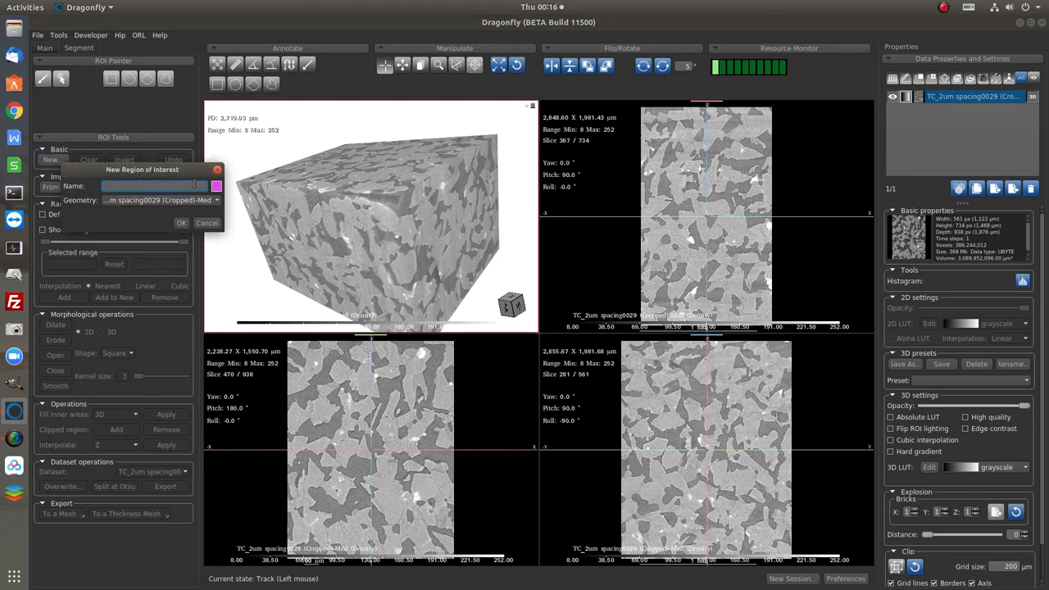
type("Pore")
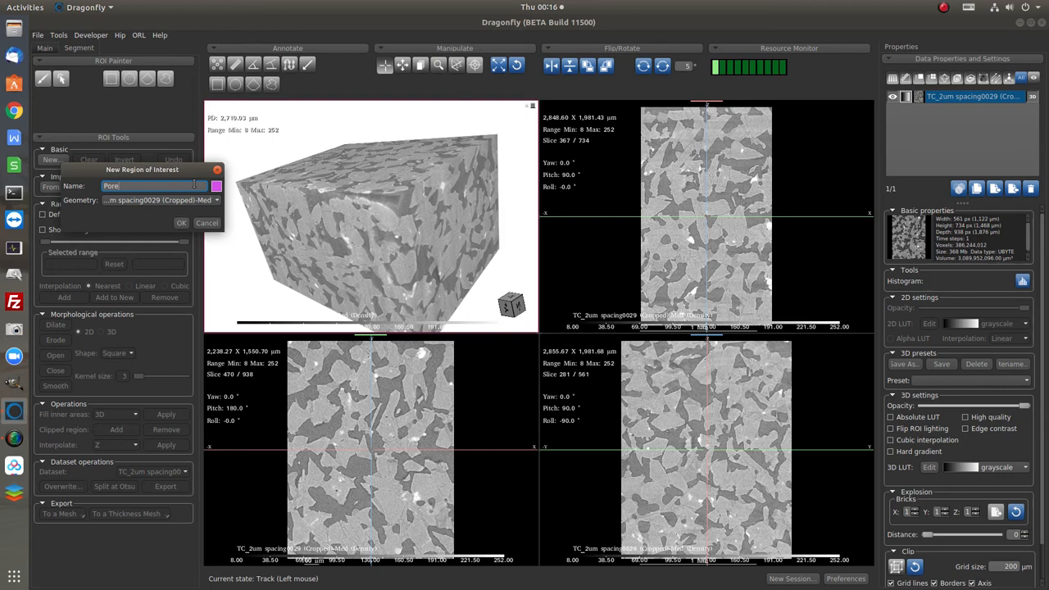
left_click(180, 222)
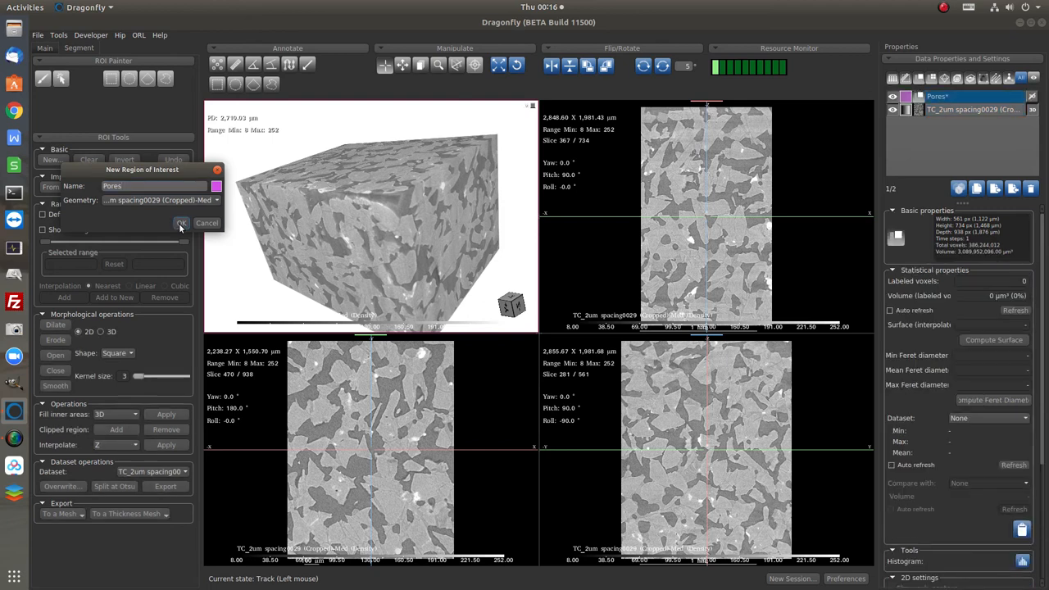
left_click(180, 222)
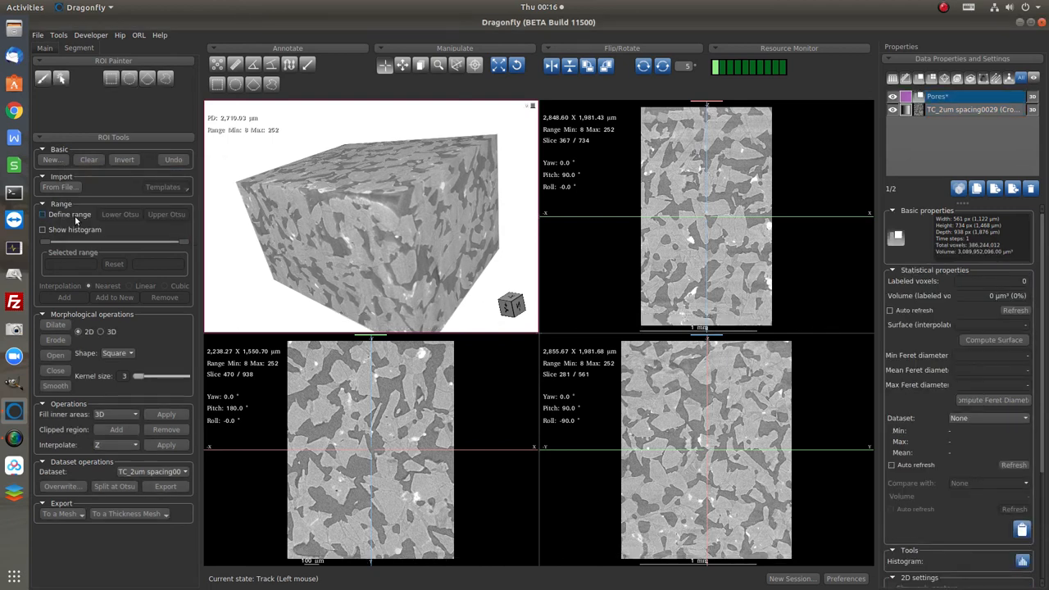
Enable Define range and tune the selected grayscale range until the dark pore phase is previewed in red.
left_click(43, 213)
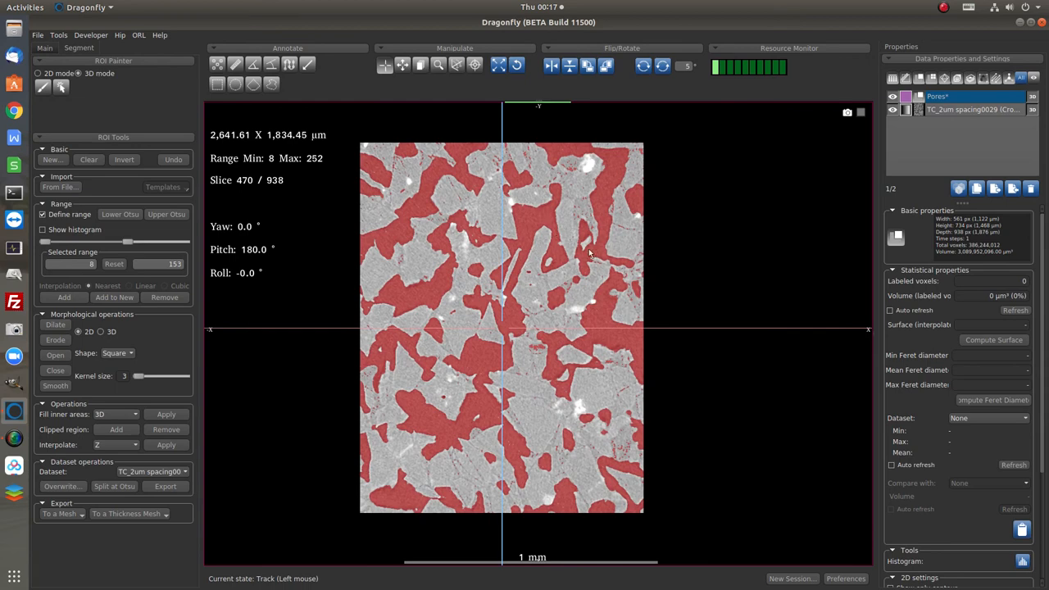
left_click(158, 263)
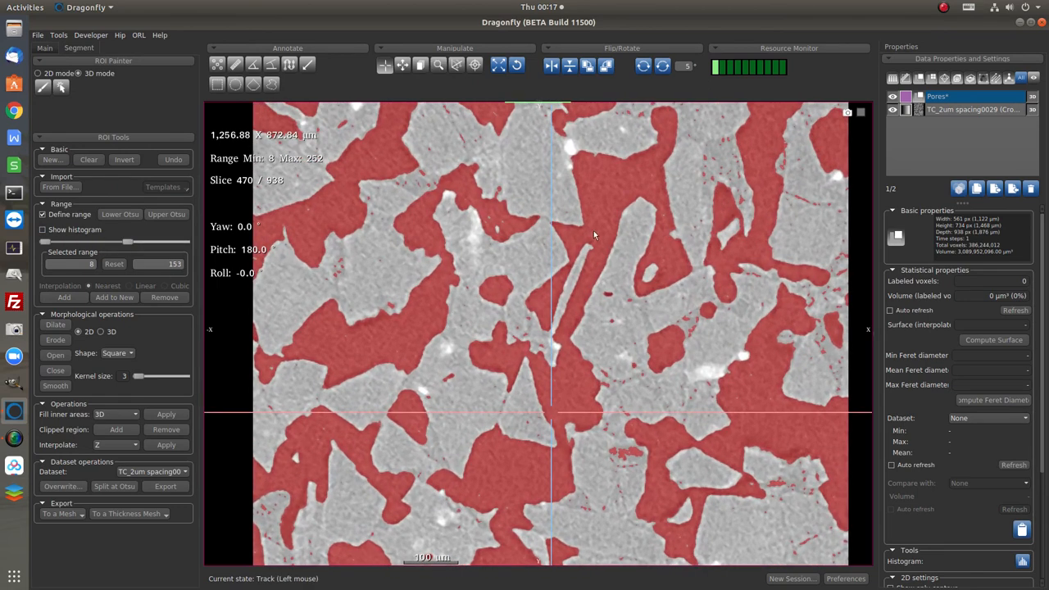
left_click_drag(115, 242, 129, 243)
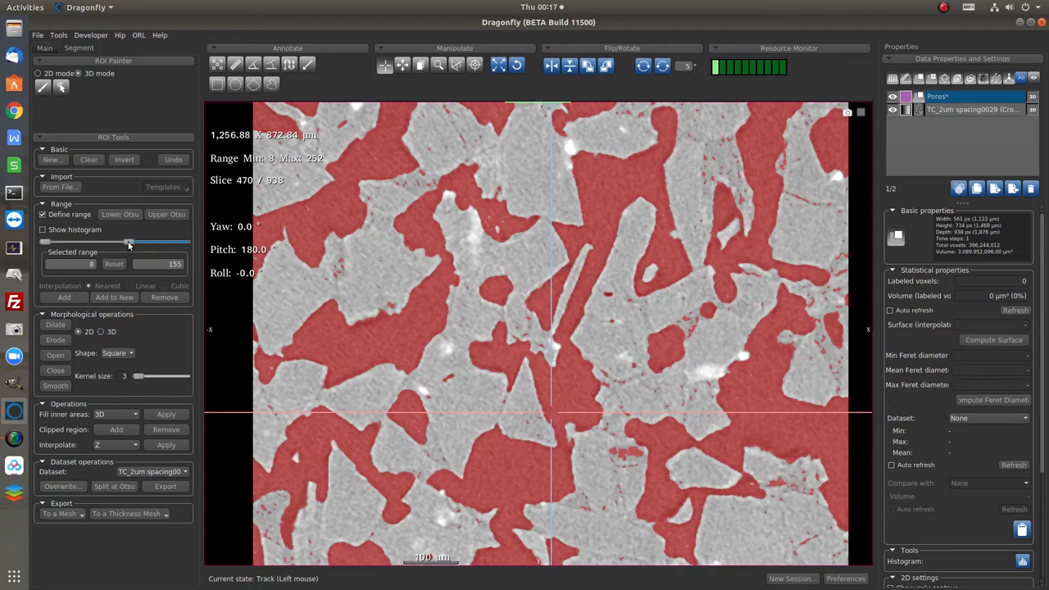
left_click_drag(128, 242, 136, 243)
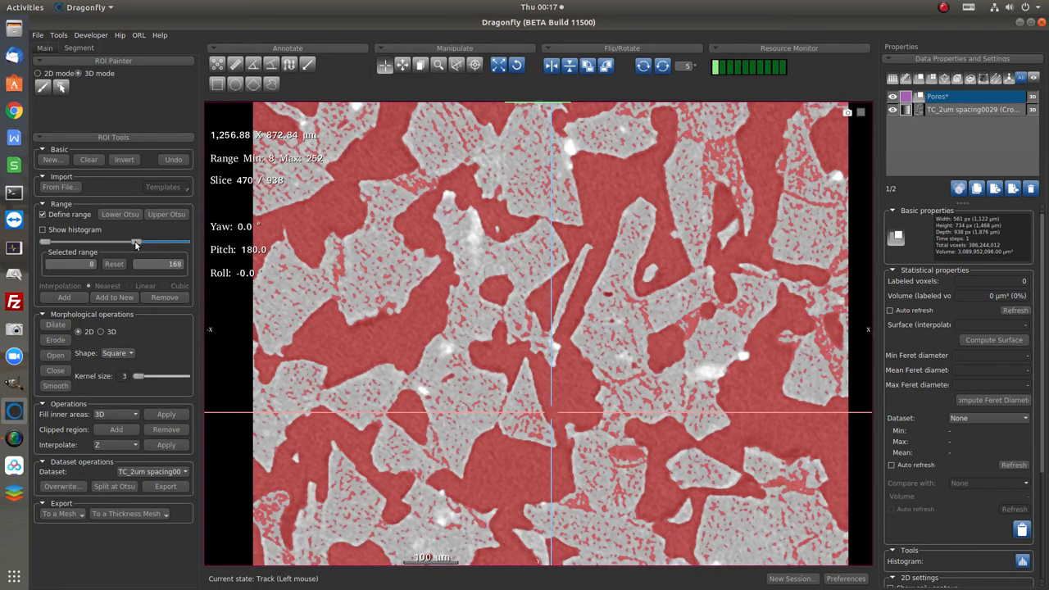
left_click_drag(138, 242, 124, 242)
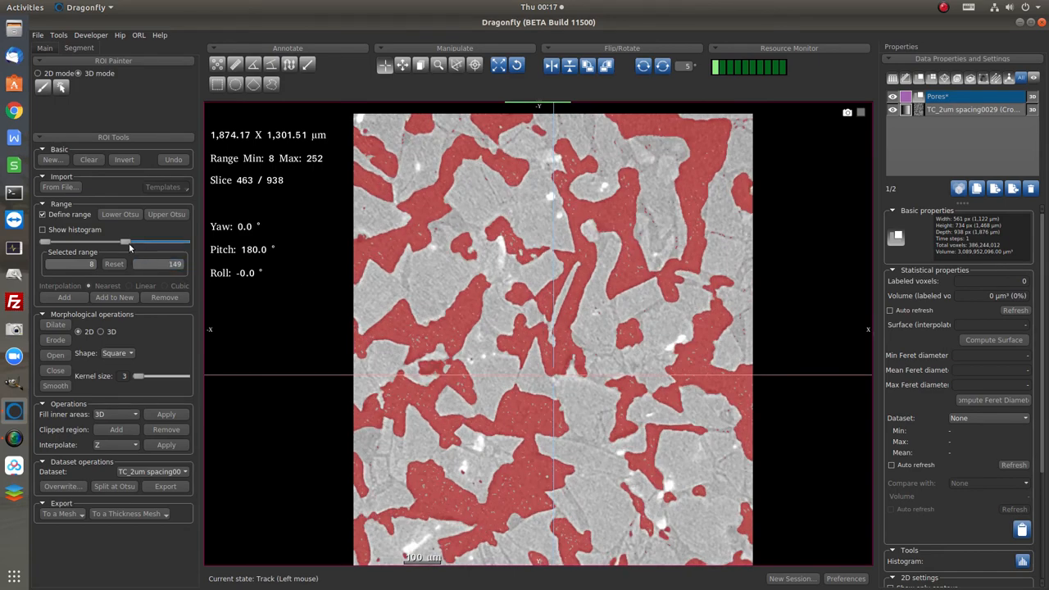
Add the thresholded voxels to the Pore region and recolour it yellow-green.
left_click_drag(128, 243, 135, 242)
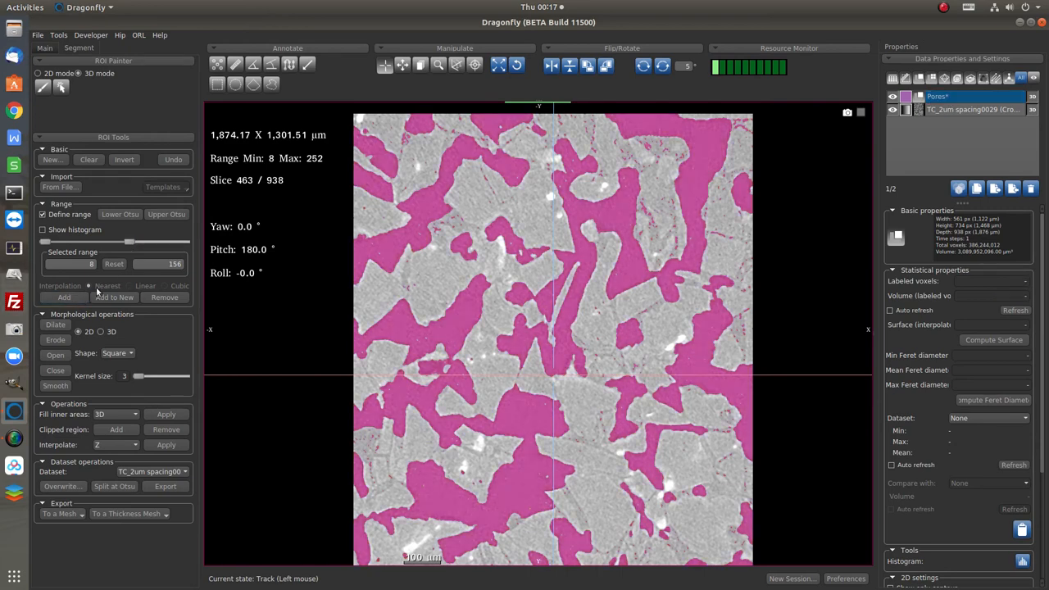
left_click(43, 213)
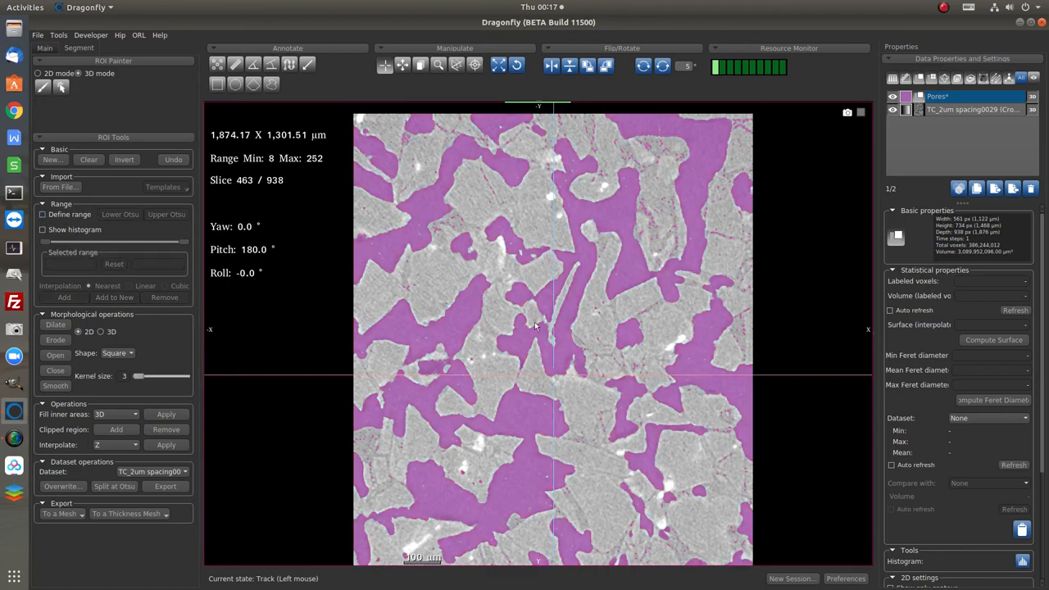
left_click(973, 108)
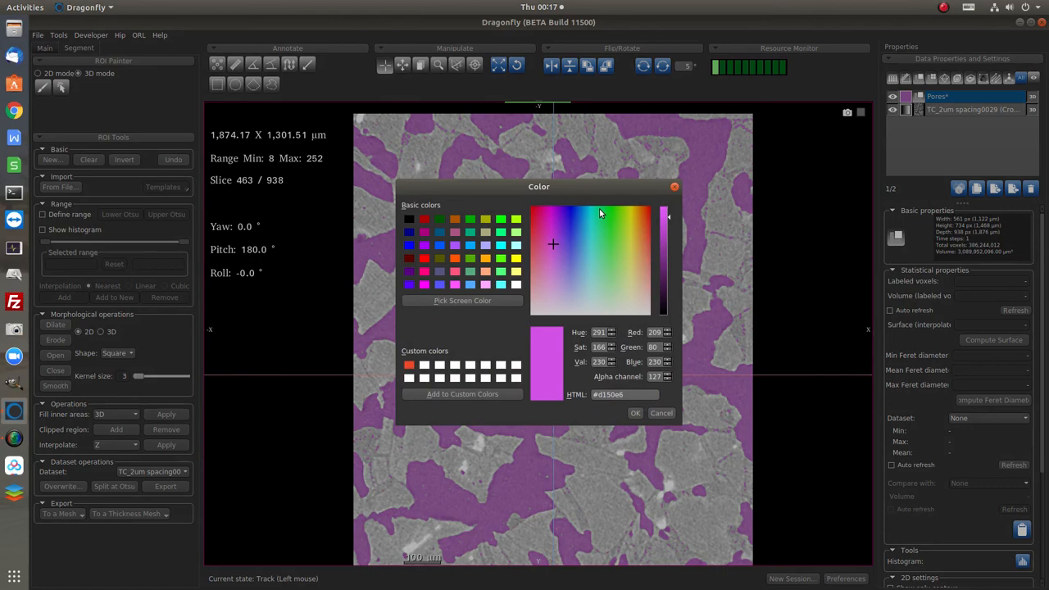
left_click(634, 413)
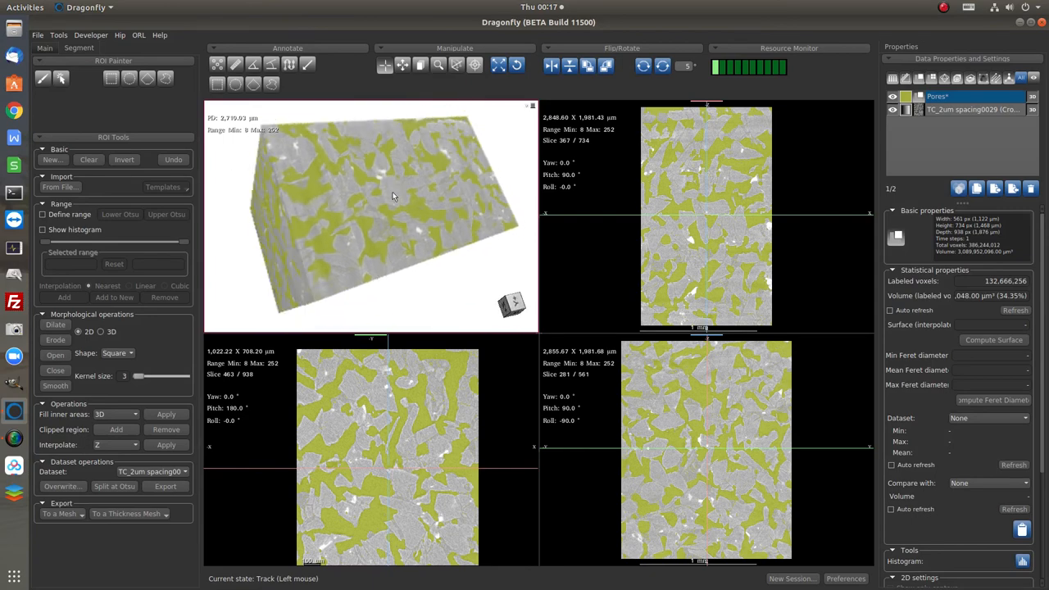
left_click_drag(393, 196, 419, 257)
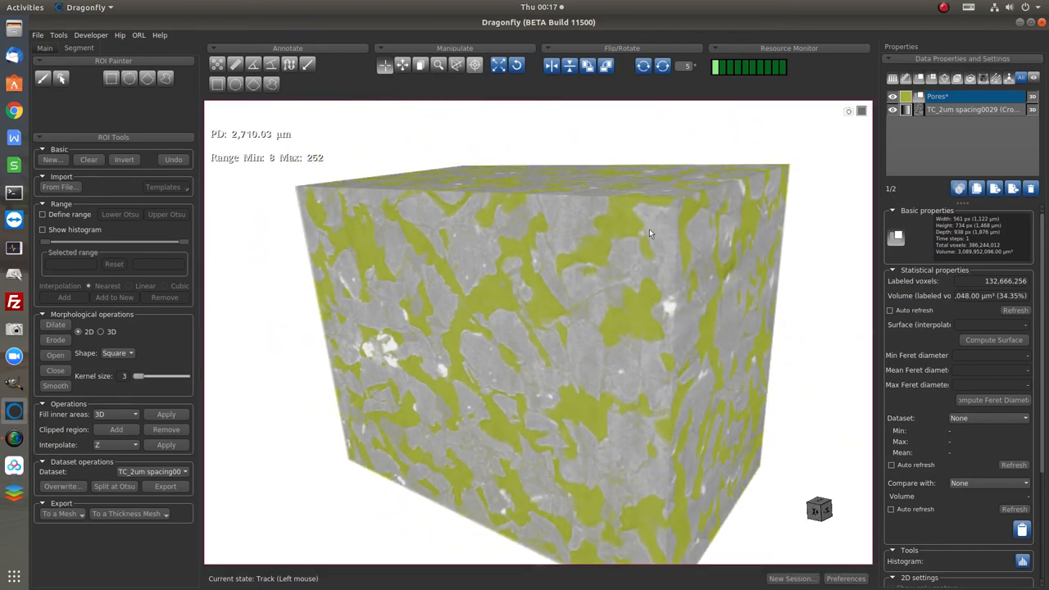
left_click_drag(651, 233, 656, 339)
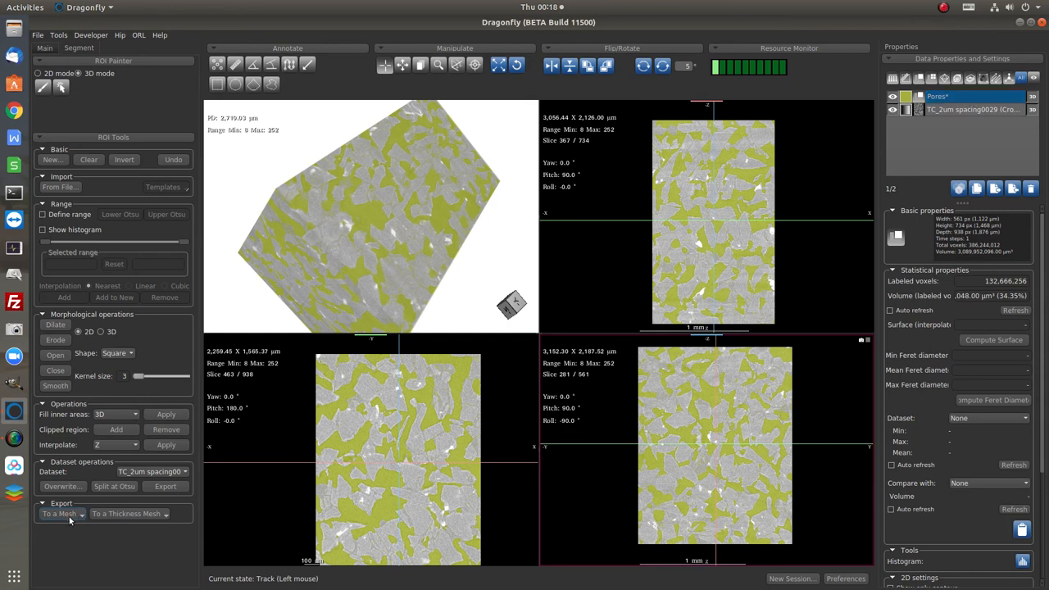
Export the Pores region as a sampled mesh with default sampling, creating 'Mesh Pores'.
left_click(63, 514)
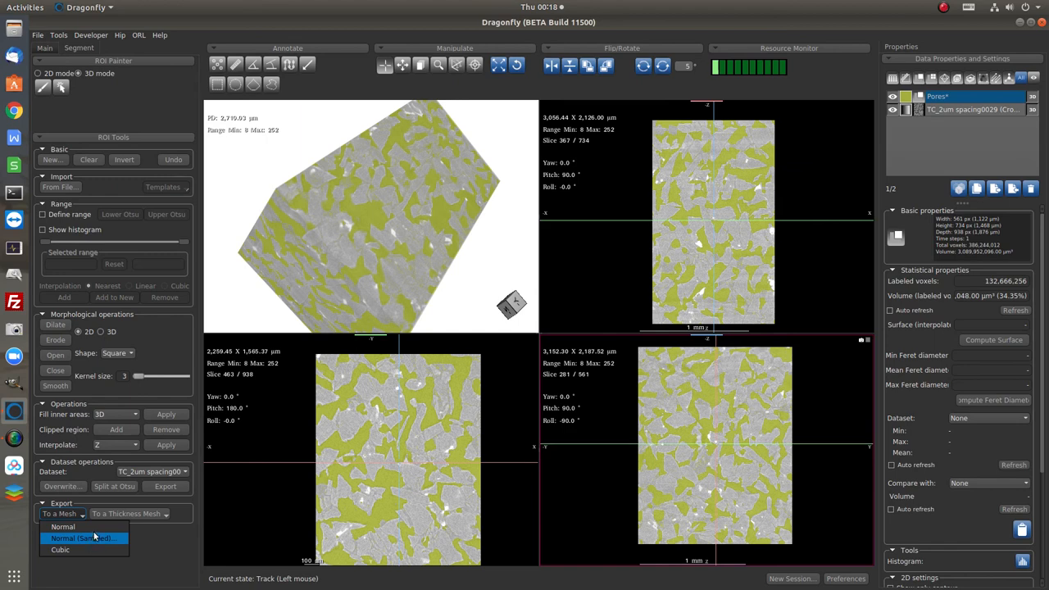
mouse_move(95, 537)
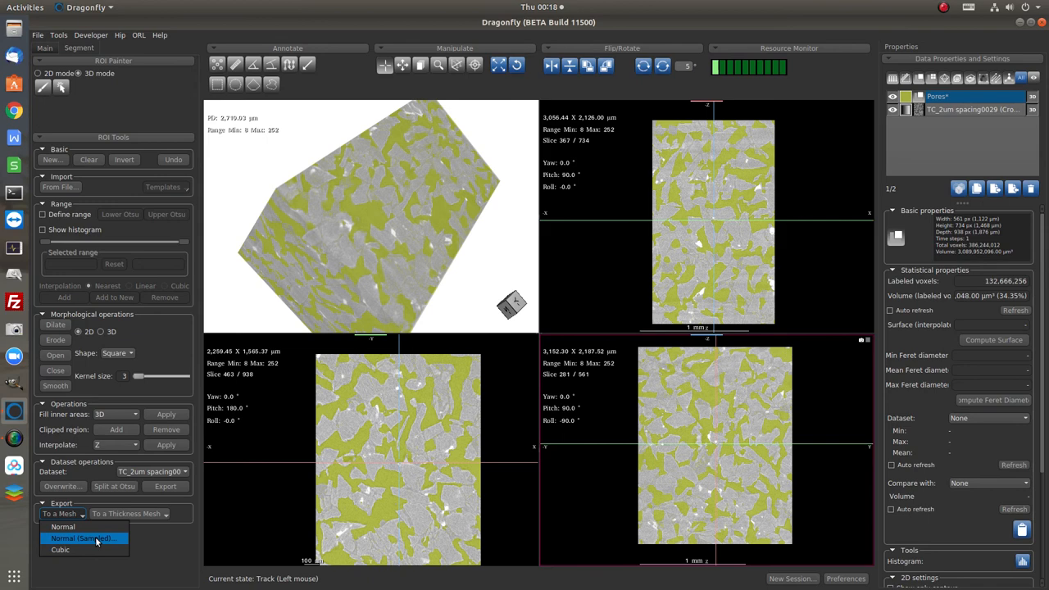
left_click(82, 537)
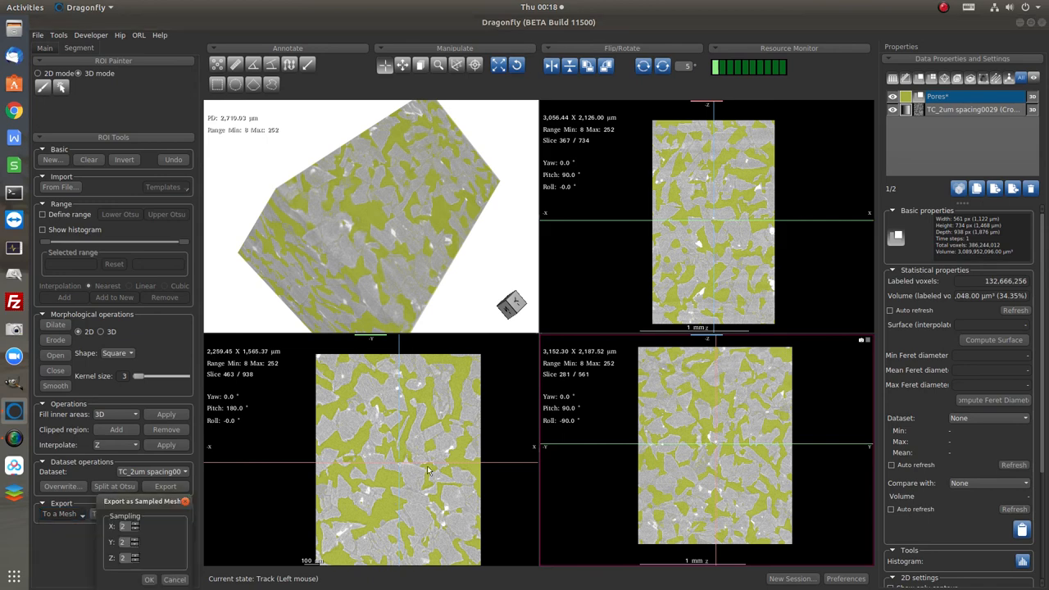
left_click(149, 580)
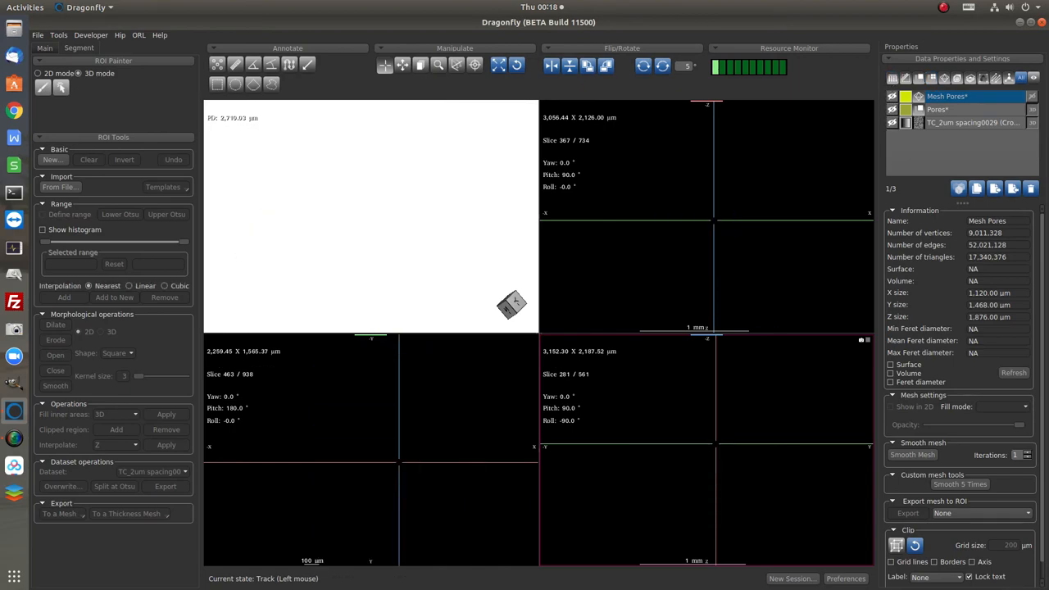
Switch to a single 3D view layout and show the Pores region on the volume.
left_click(892, 407)
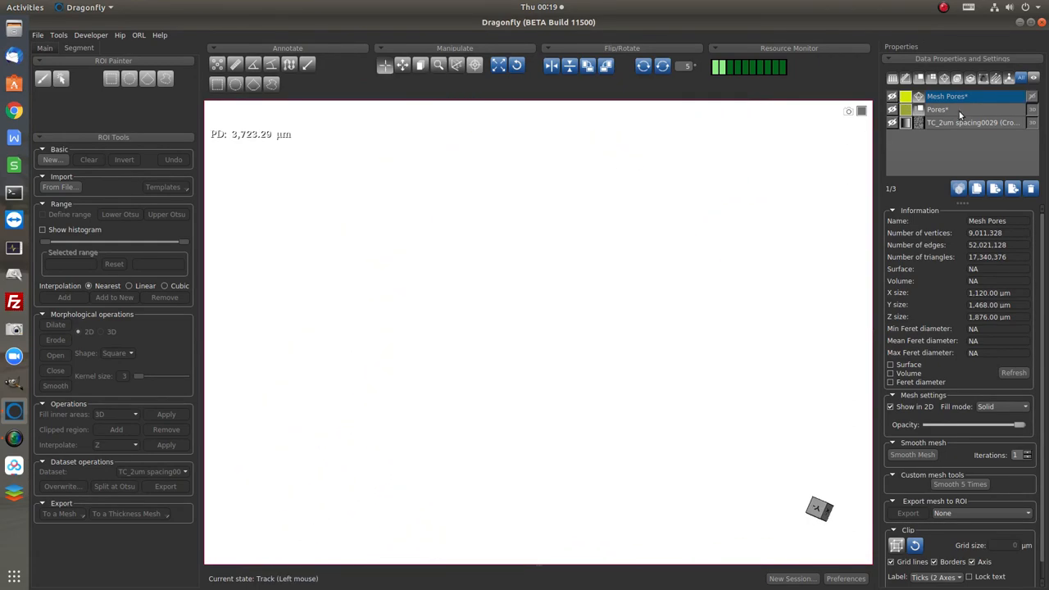
left_click(950, 109)
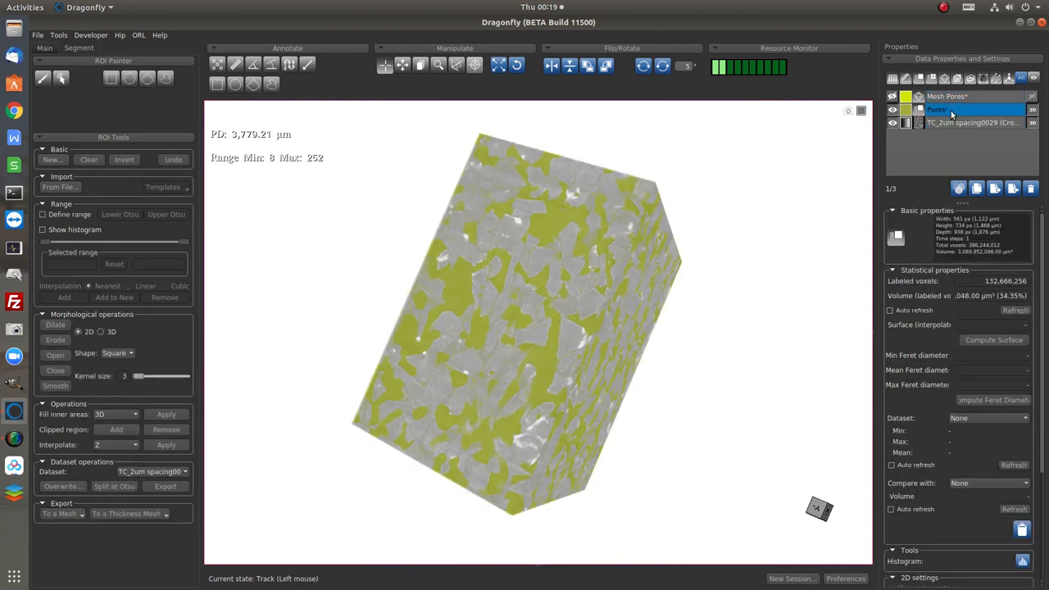
From the Pores context menu choose Process Islands > Remove (26-connected).
right_click(950, 108)
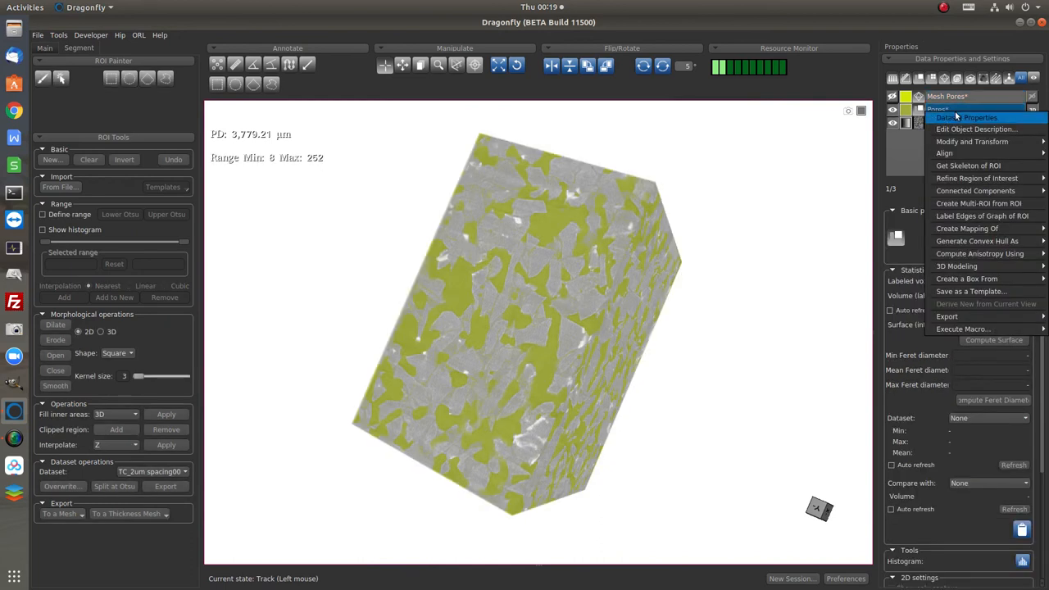
mouse_move(977, 177)
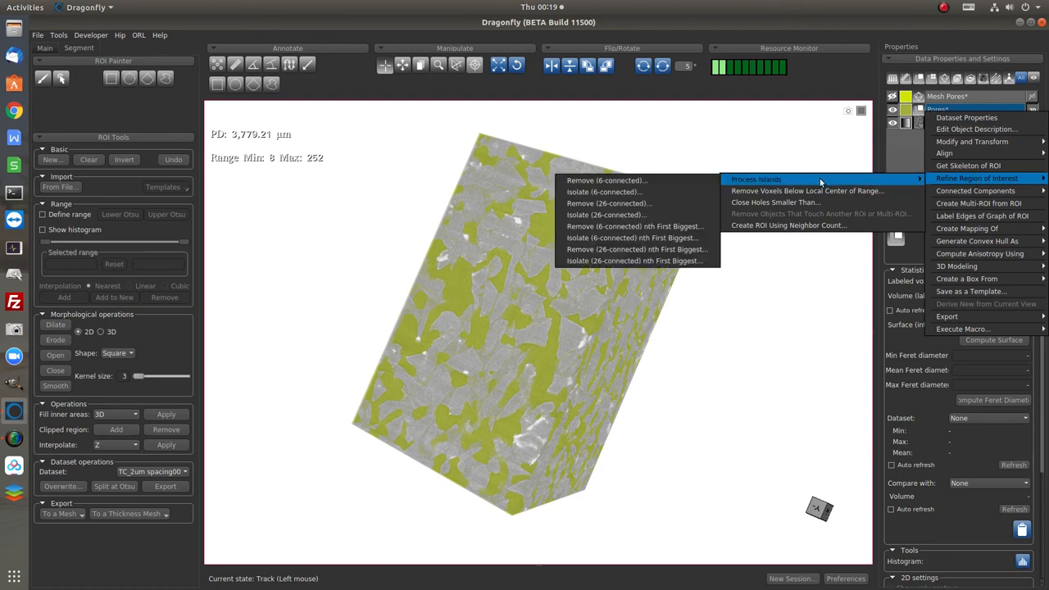
mouse_move(610, 204)
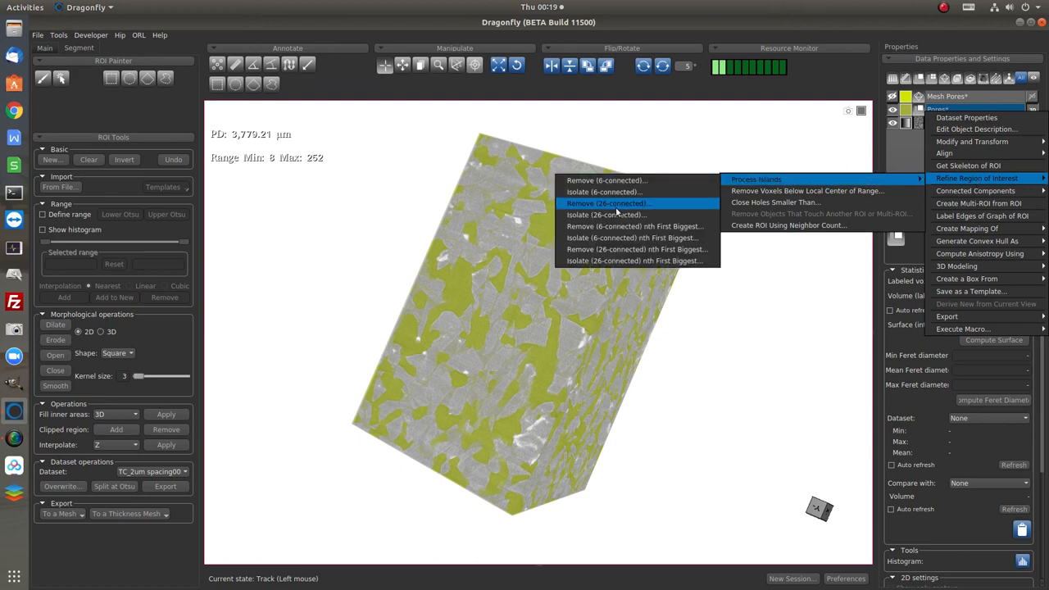
mouse_move(616, 207)
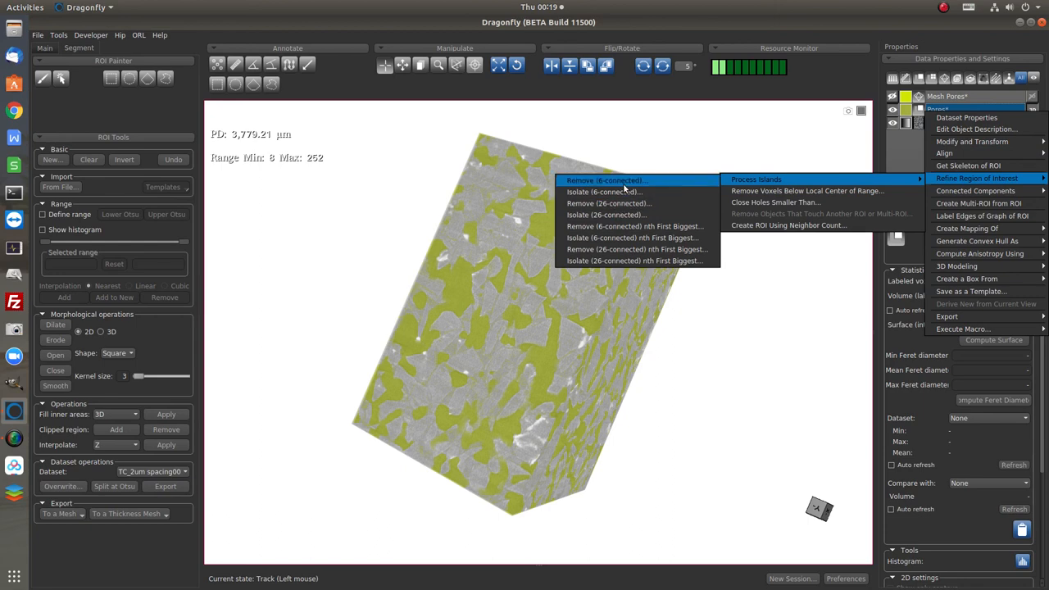
mouse_move(609, 203)
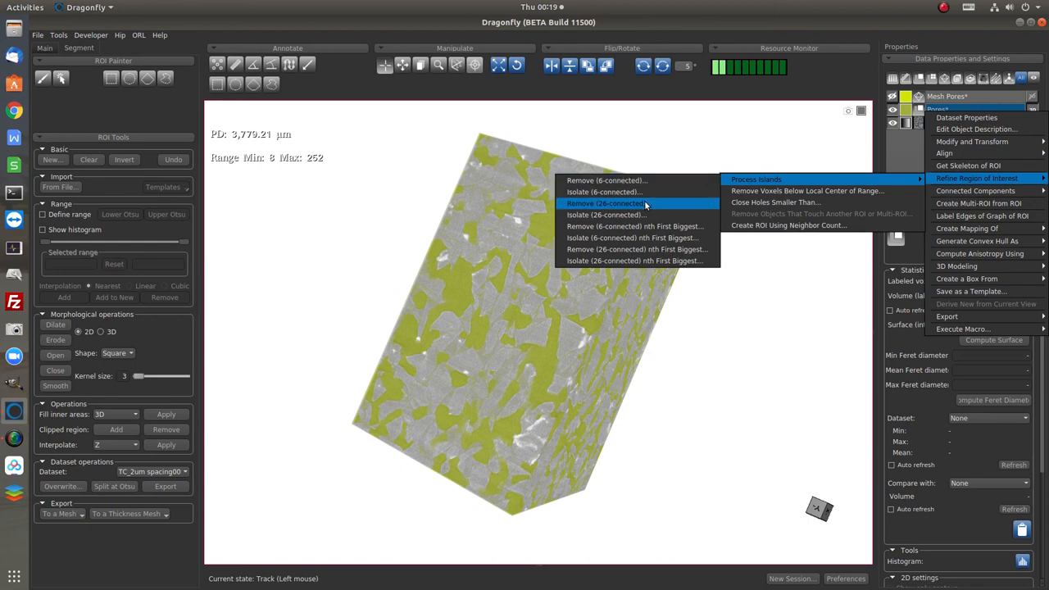
left_click(607, 203)
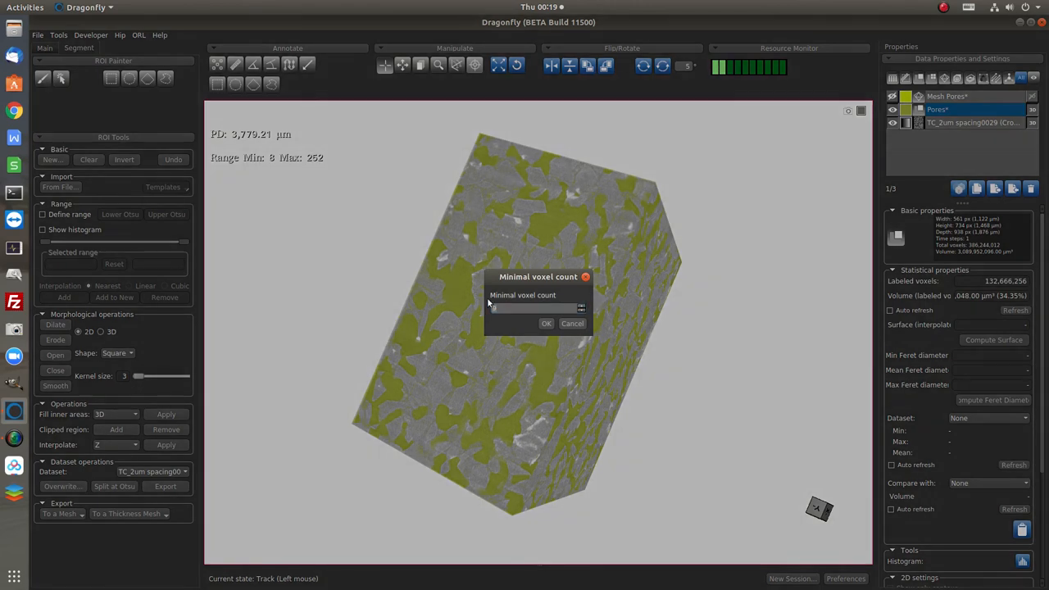
Remove 26-connected islands smaller than 90 voxels from the Pores region.
left_click(537, 308)
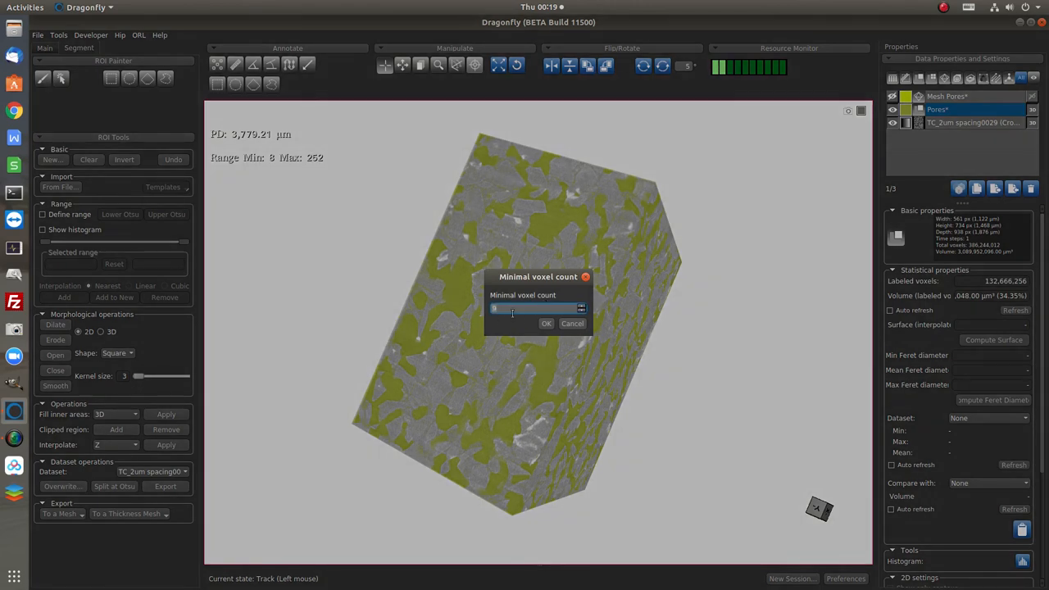
type("9")
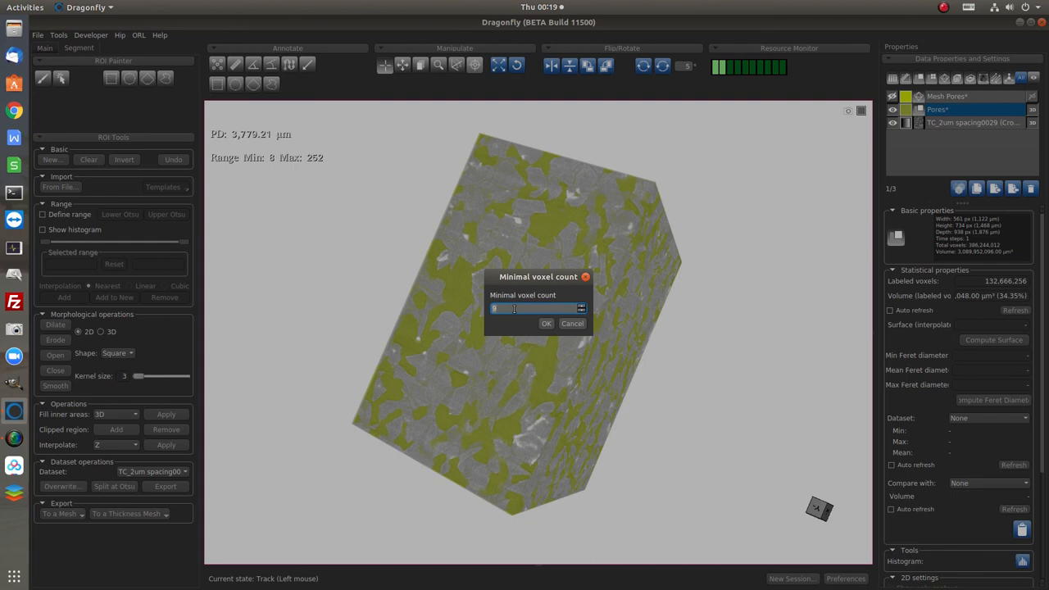
type("0")
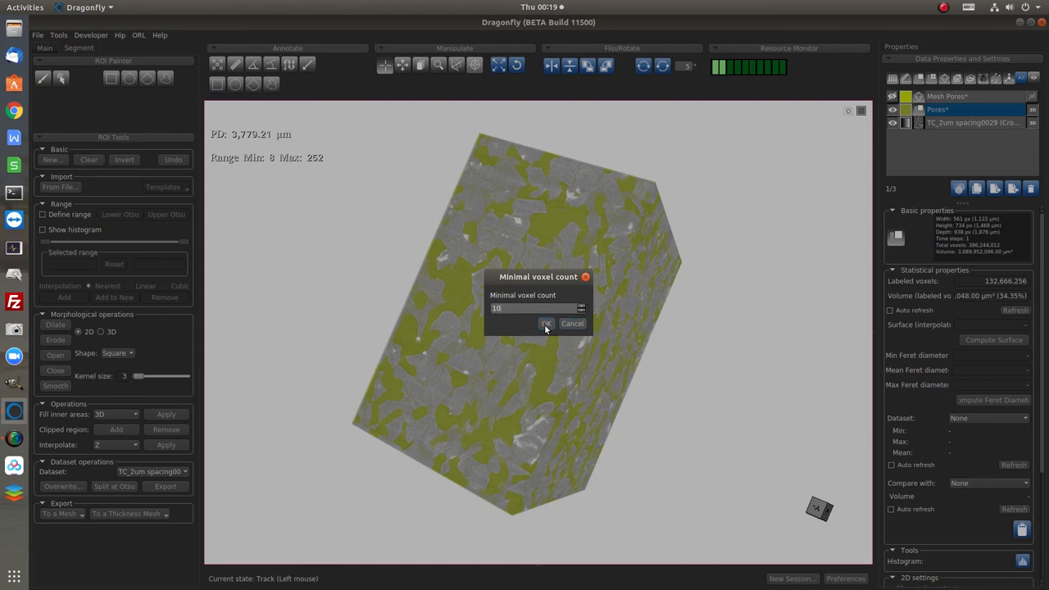
left_click(548, 323)
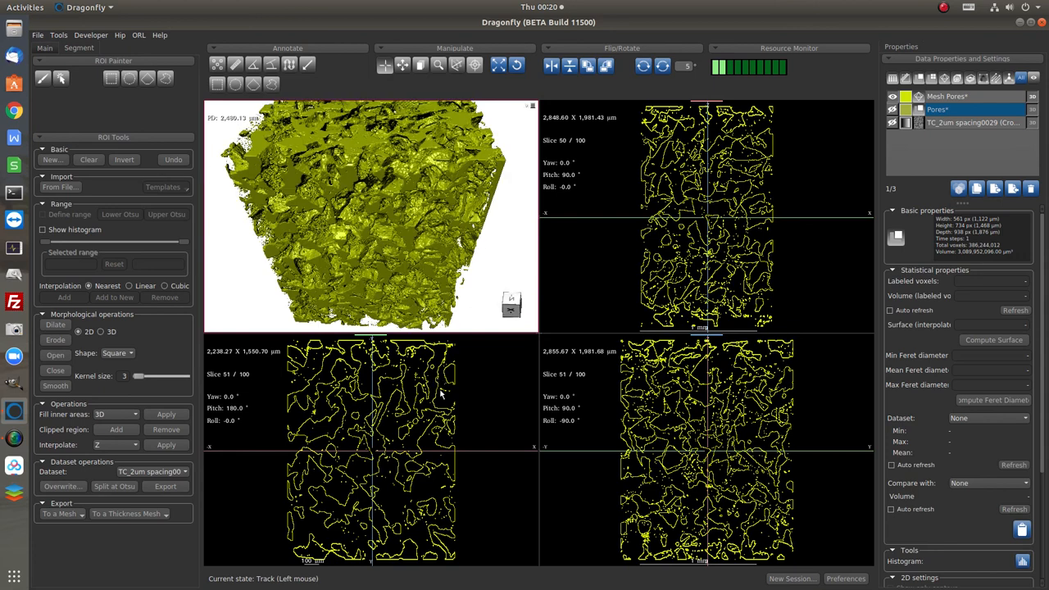
Select the CT dataset and Mesh Pores so the yellow-green mesh shows across all views.
left_click(973, 122)
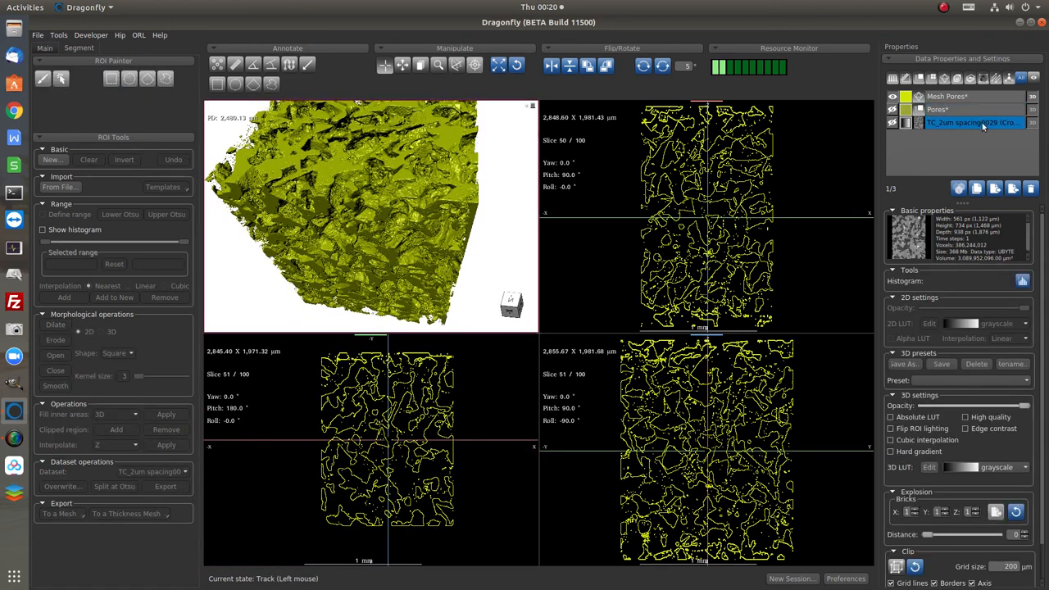
left_click(947, 95)
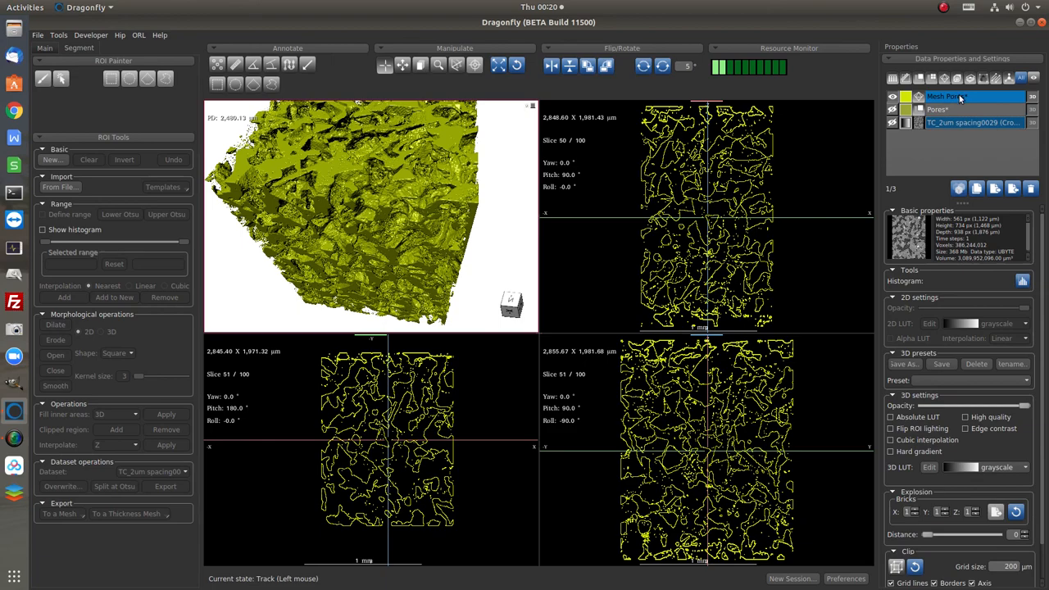